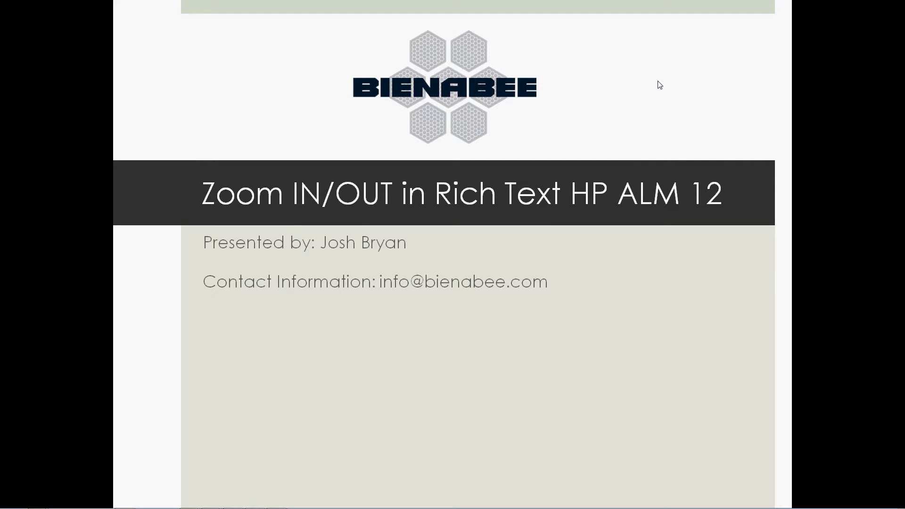
Step: Leave the slideshow and return to the ALM 'Log onto Website' requirement
key(alt+tab)
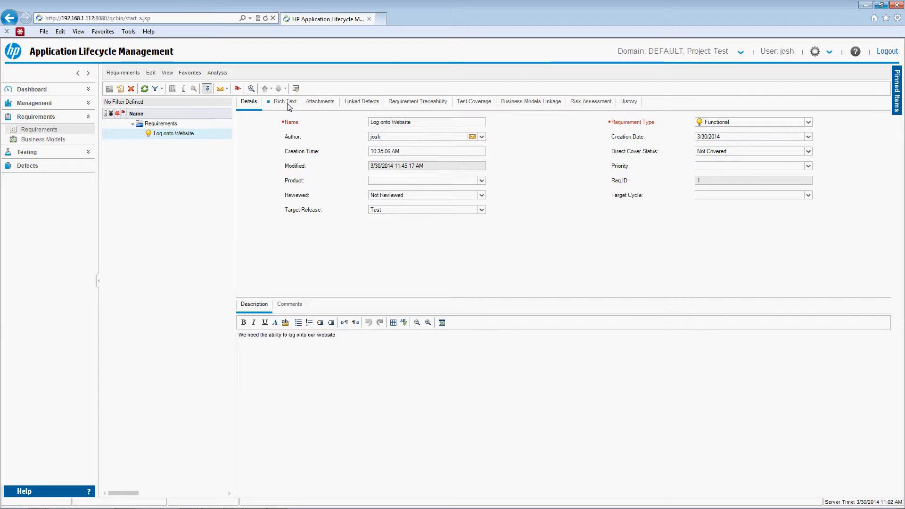
Step: Show the Rich Text tab's shrinking 'This is a Test' lines and bring up the zoom levels
click(286, 102)
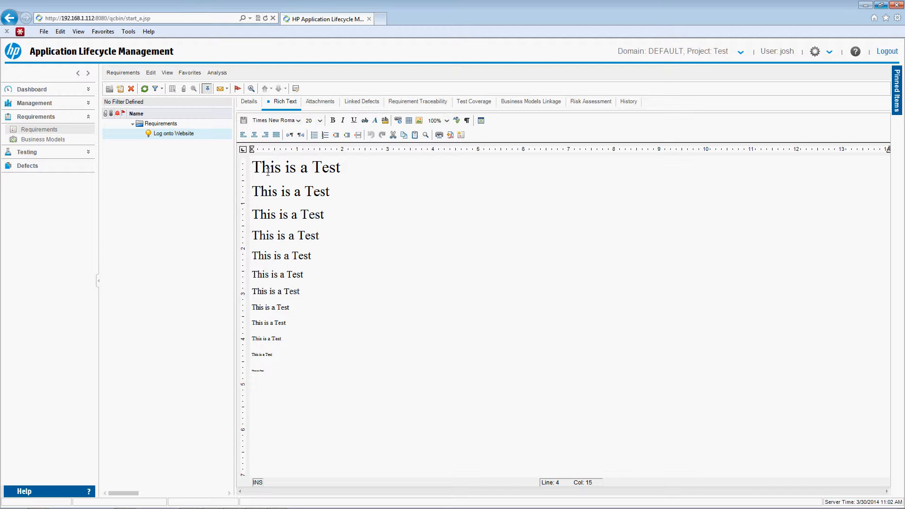
mouse_move(281, 175)
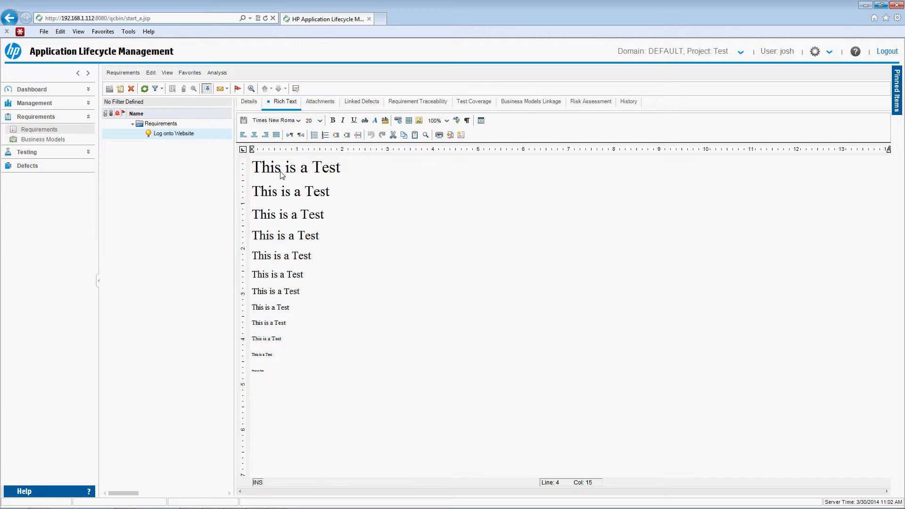
click(277, 192)
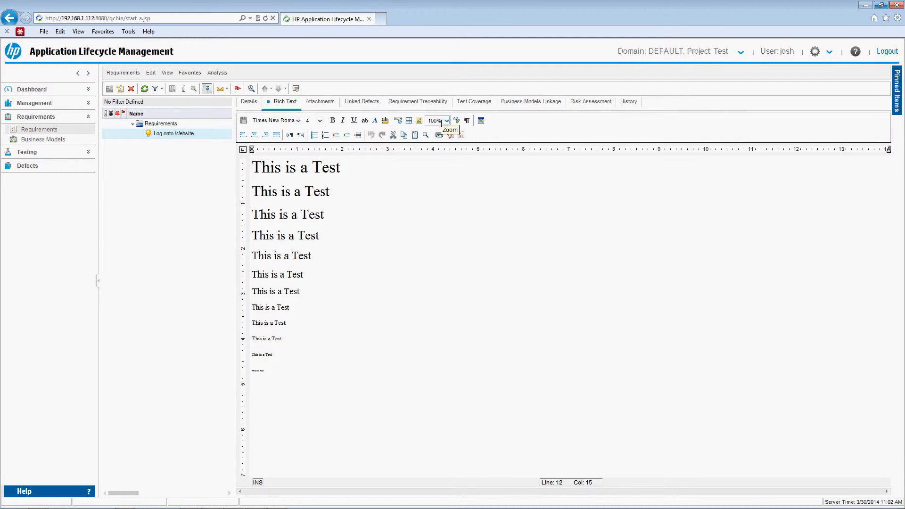
click(447, 119)
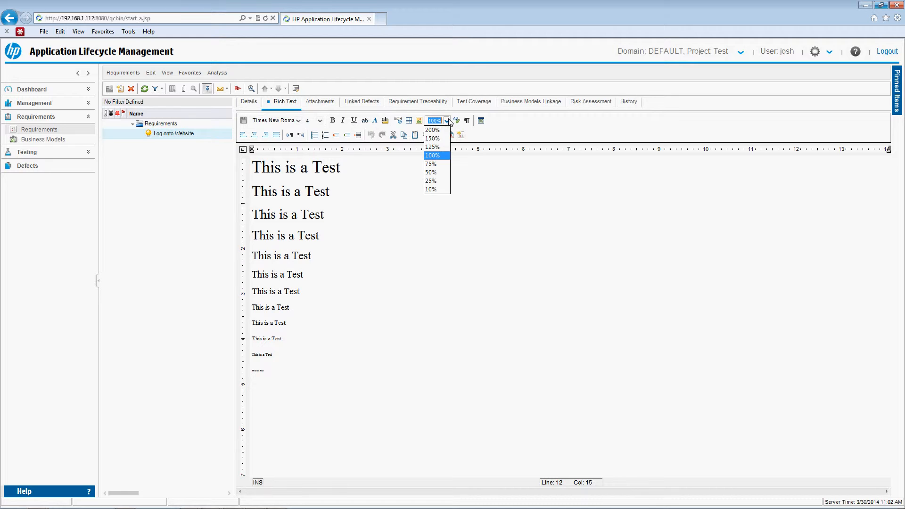
Step: Zoom the rich text to 200%, then reopen the zoom level list
click(432, 129)
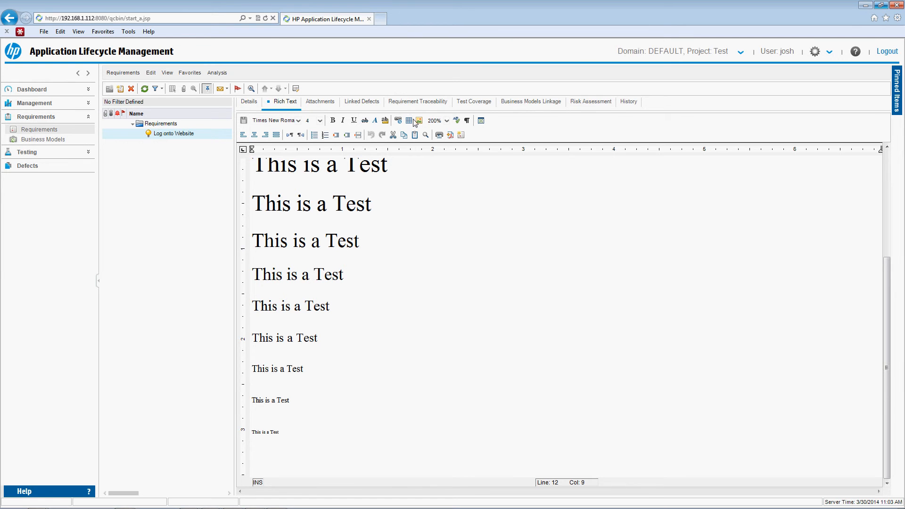
click(445, 121)
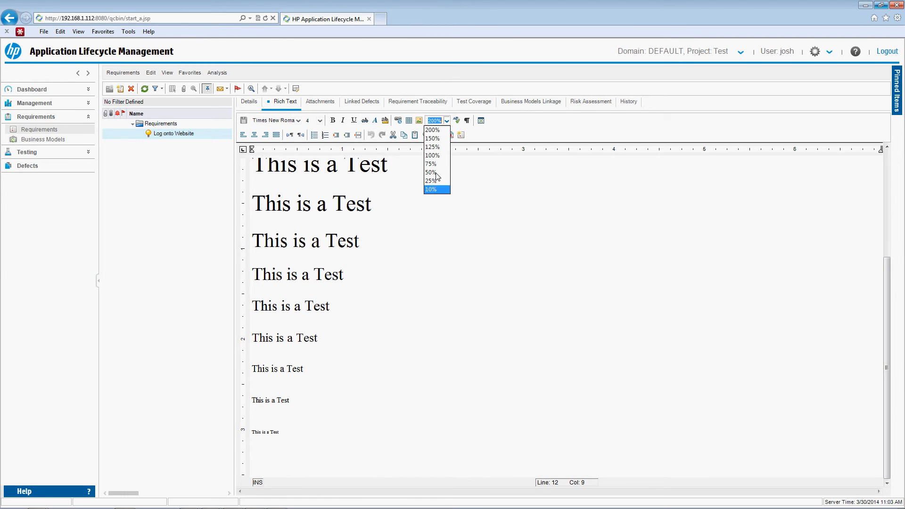